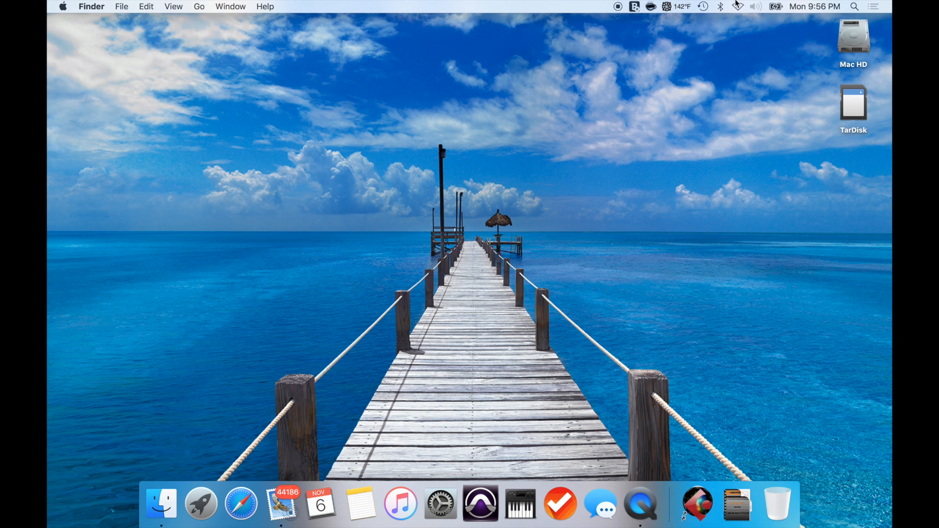
Launch Audio MIDI Setup via Spotlight search
type("audio MIDI Setup")
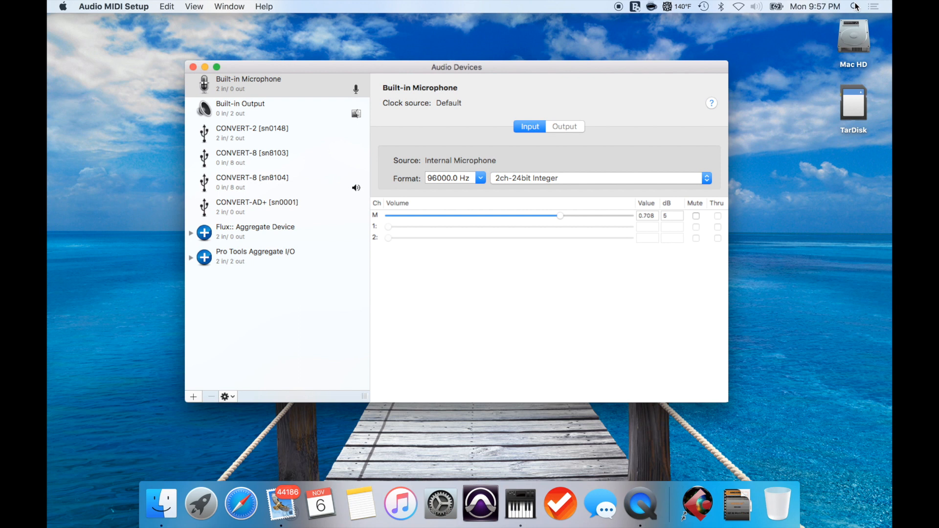
mouse_move(205, 87)
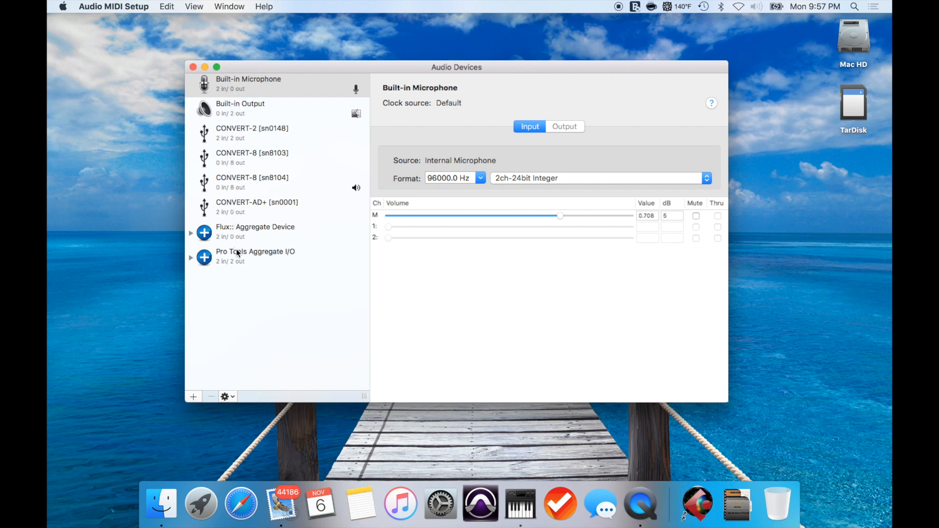
mouse_move(282, 78)
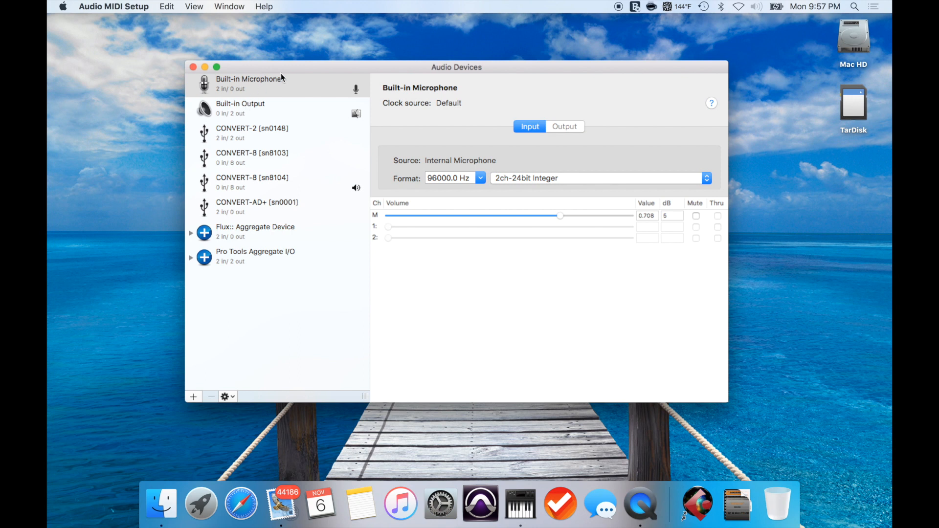
mouse_move(297, 86)
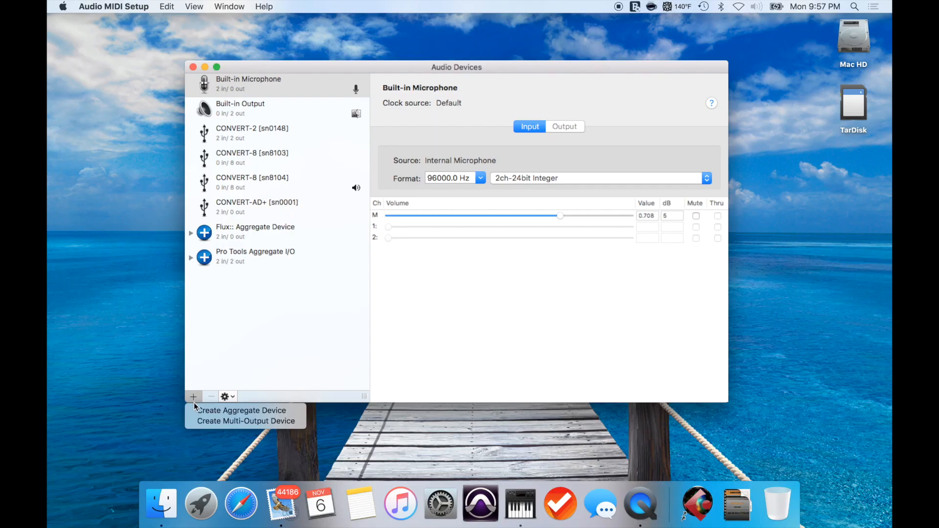
Create an aggregate device from the + menu and rename it 'Dangerous CONVERT'
left_click(242, 411)
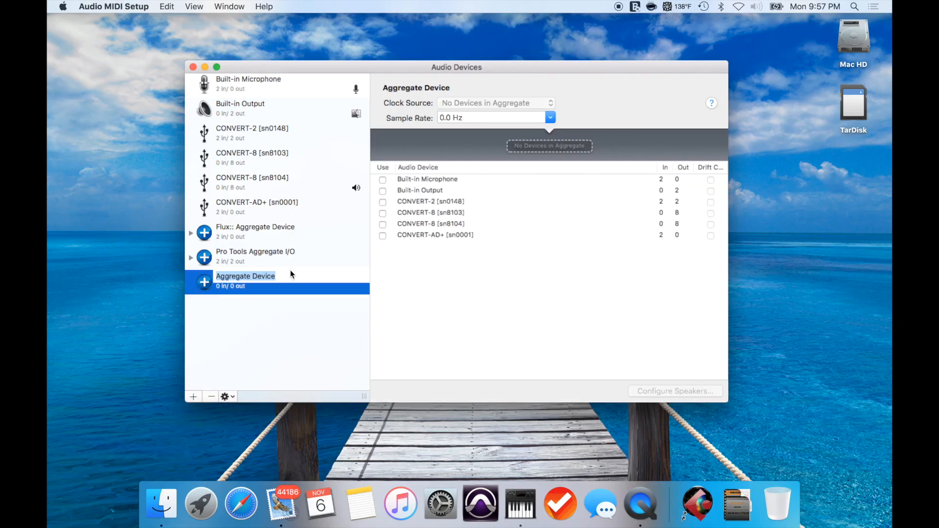
type("Dangerous CONVERT")
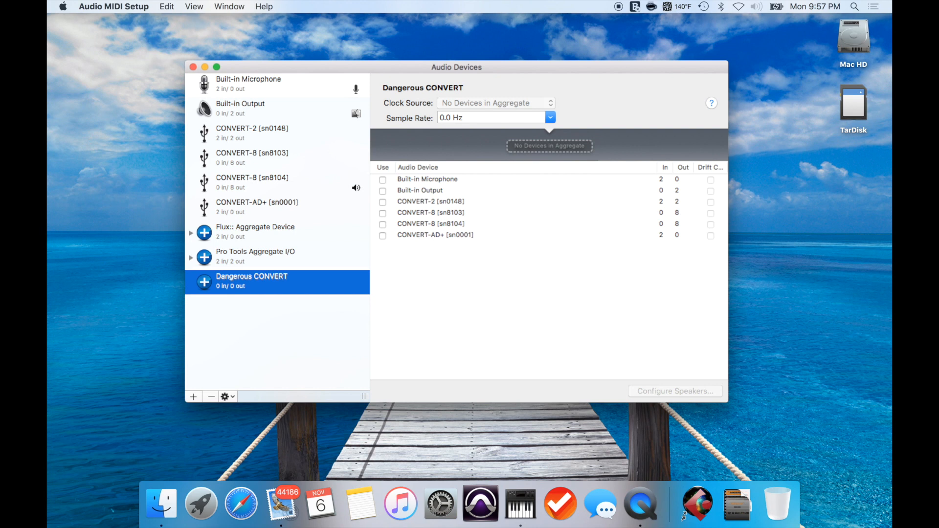
mouse_move(462, 200)
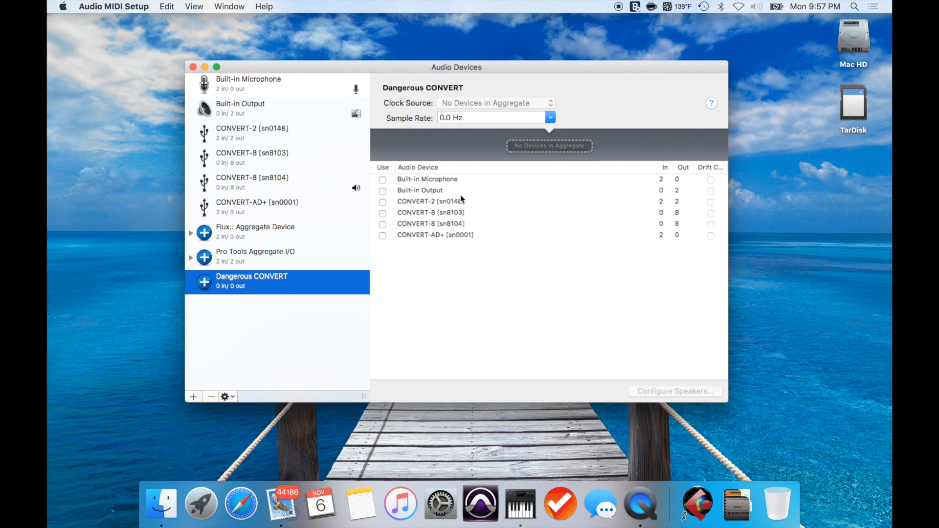
Tick Use for CONVERT-2, both CONVERT-8 units and CONVERT-AD+ (4 in / 18 out)
left_click(382, 240)
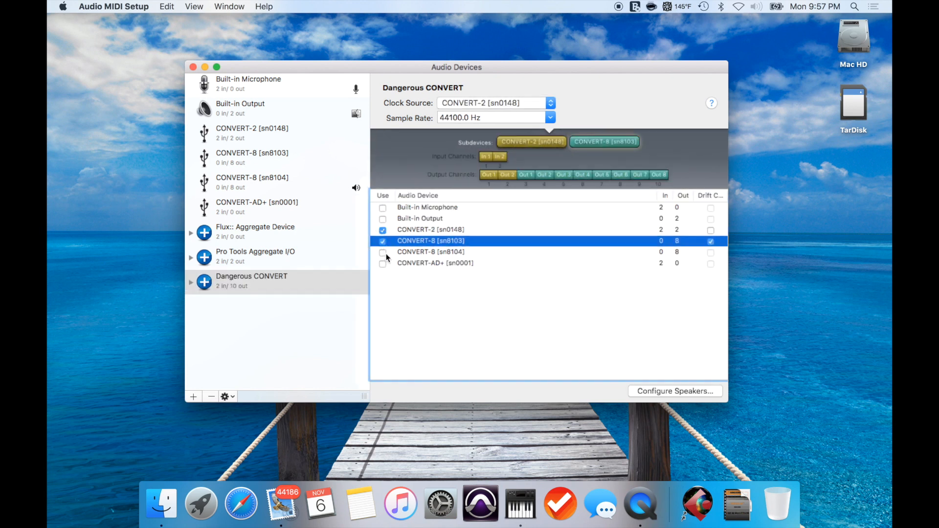
left_click(382, 263)
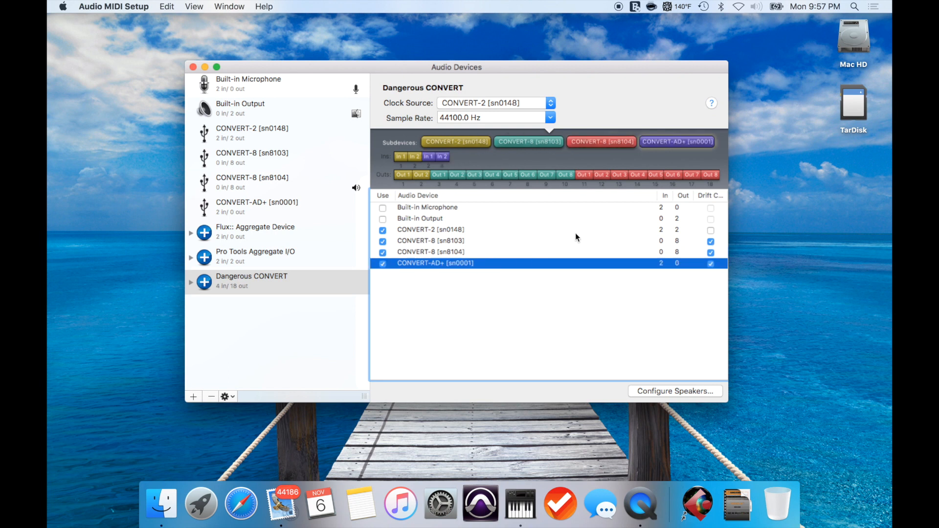
mouse_move(421, 289)
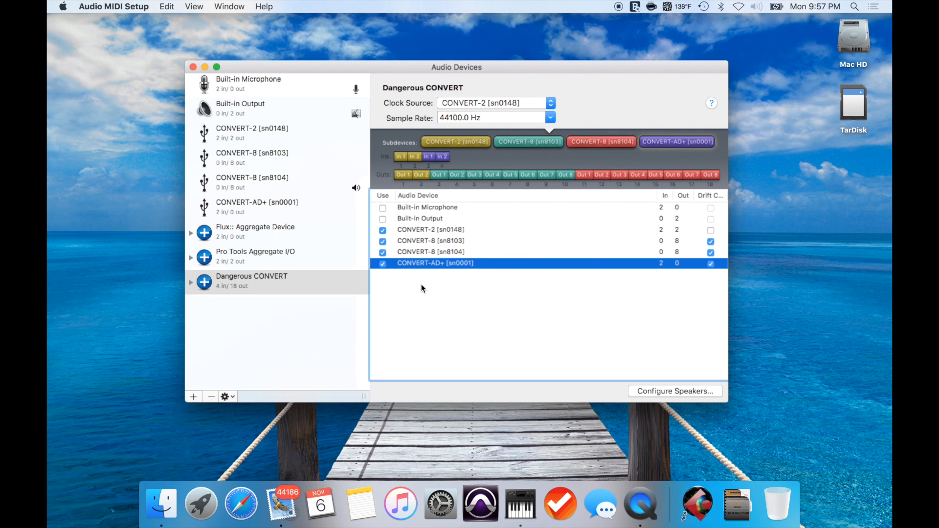
mouse_move(697, 151)
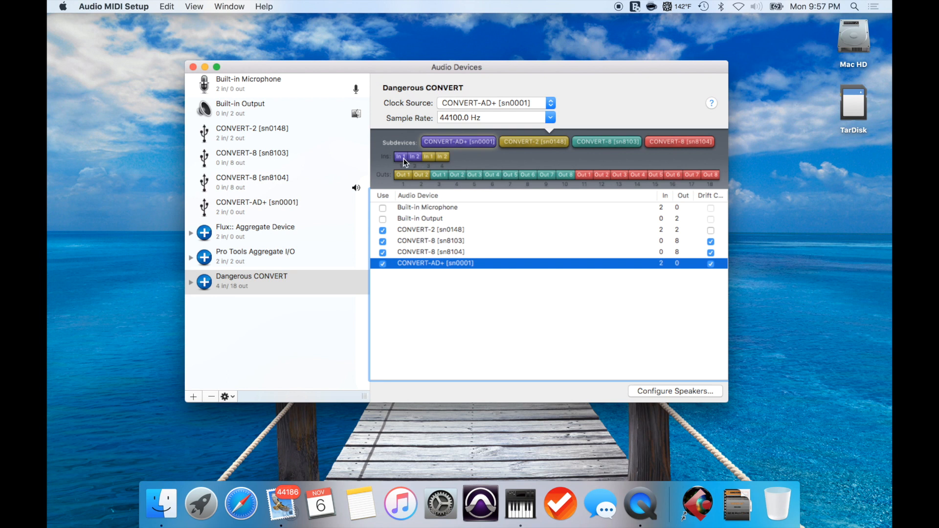
mouse_move(416, 163)
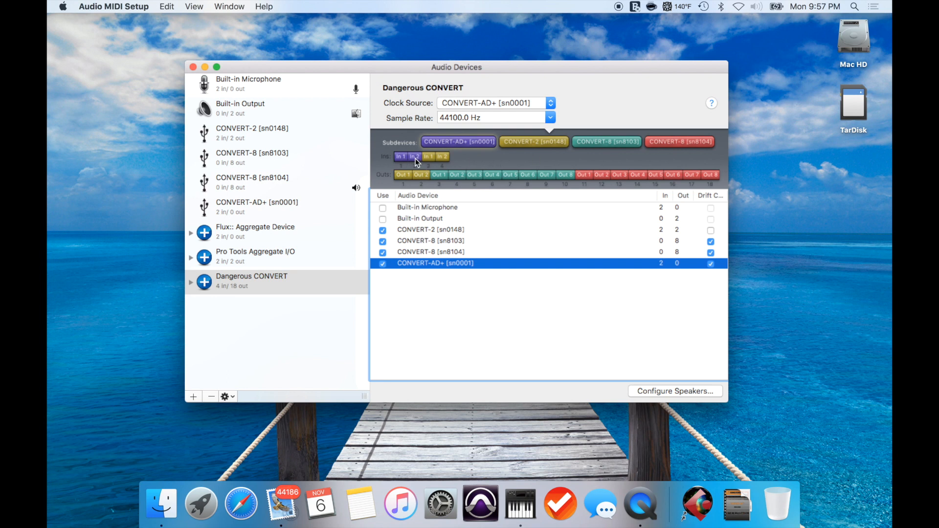
Rename the two CONVERT-AD+ input channels to AD+1 and AD+2
left_click(400, 156)
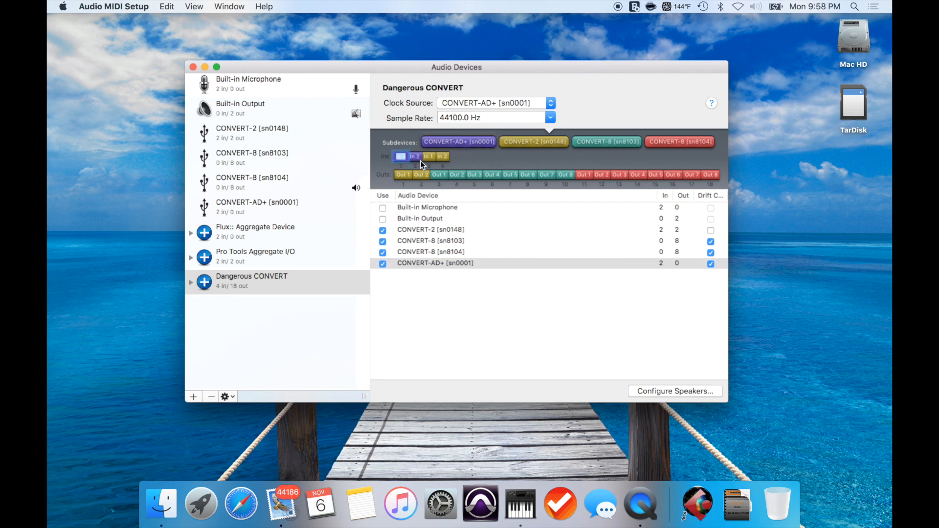
left_click(401, 157)
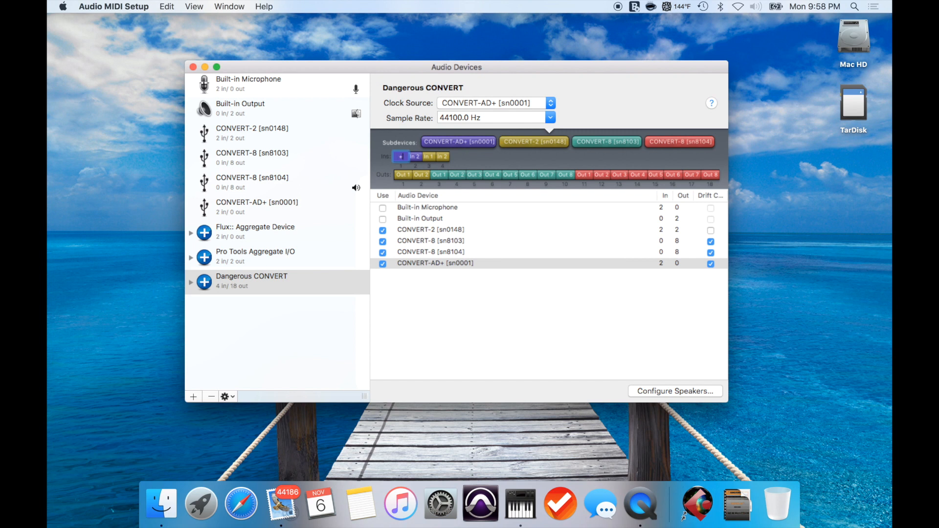
left_click(401, 156)
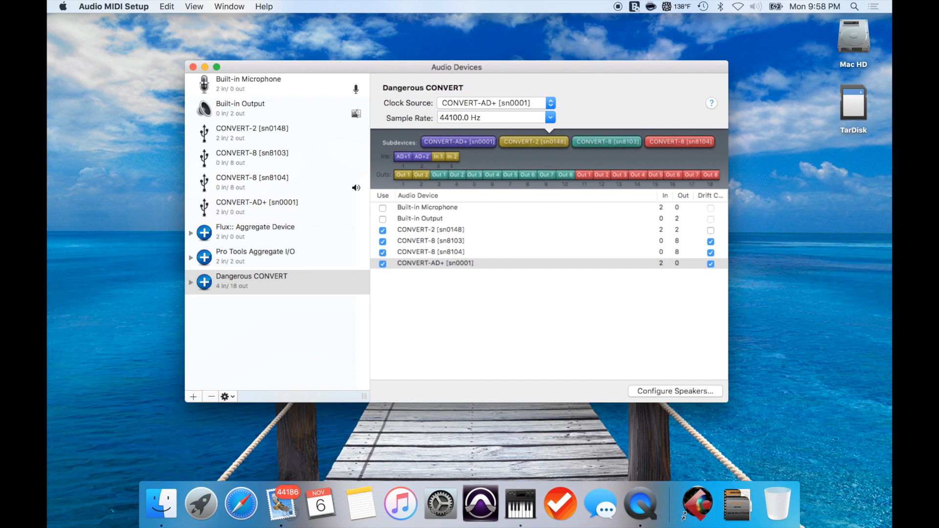
mouse_move(578, 196)
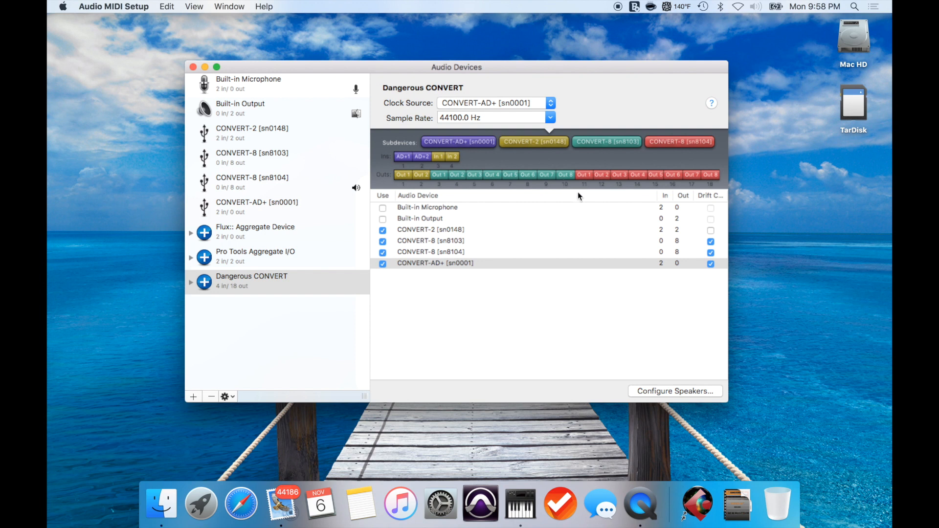
Keep CONVERT-AD+ as the aggregate's clock source
left_click(494, 102)
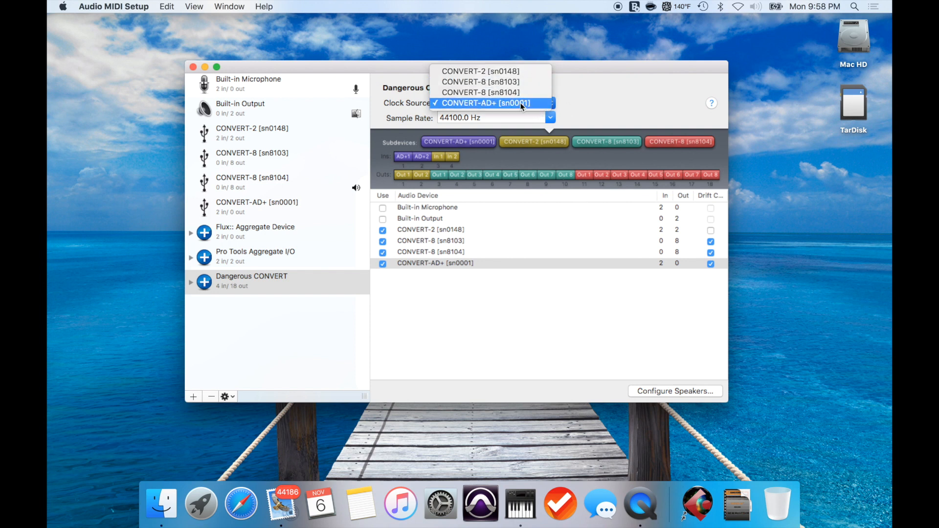
left_click(487, 103)
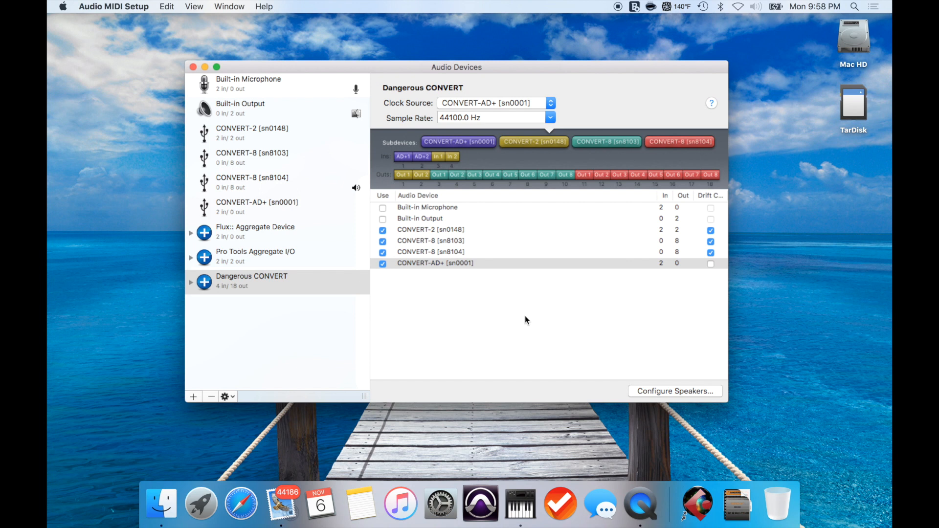
mouse_move(716, 250)
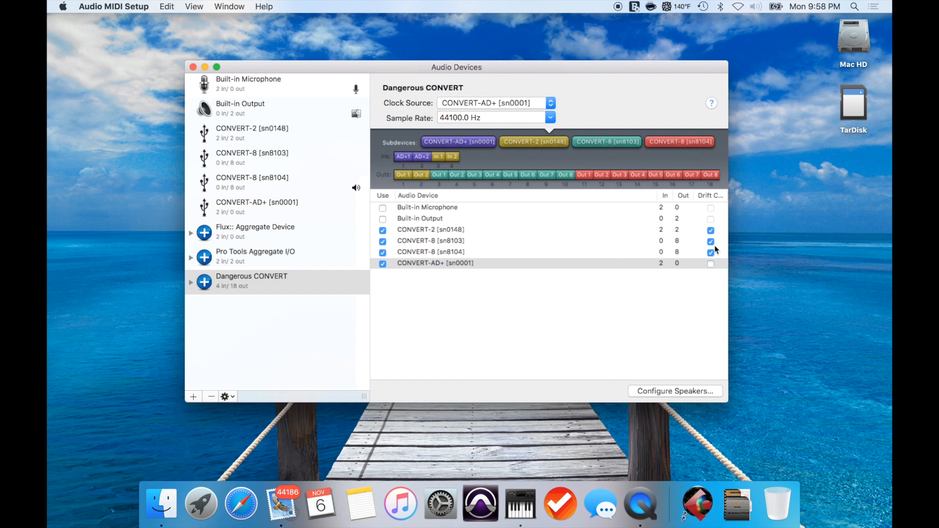
Untick drift correction on CONVERT-2 and both CONVERT-8 rows, then launch Pro Tools
left_click(710, 230)
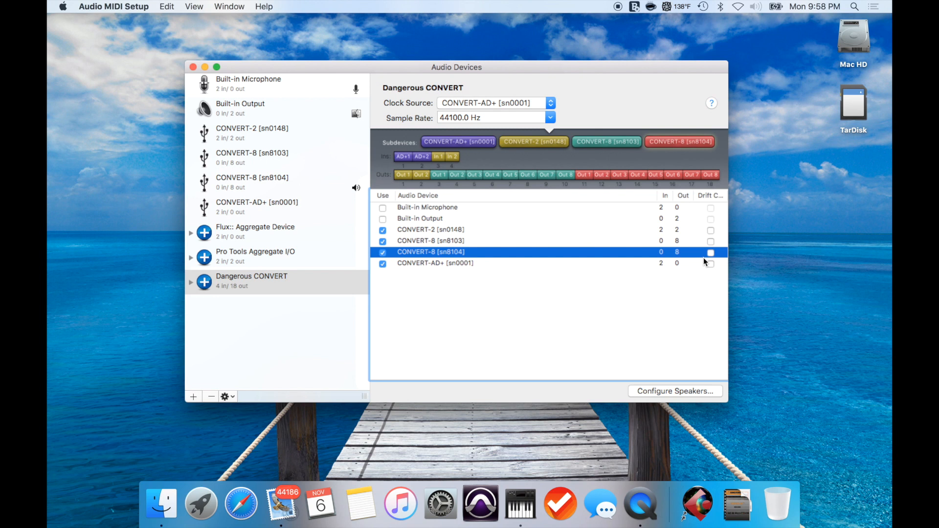
mouse_move(467, 98)
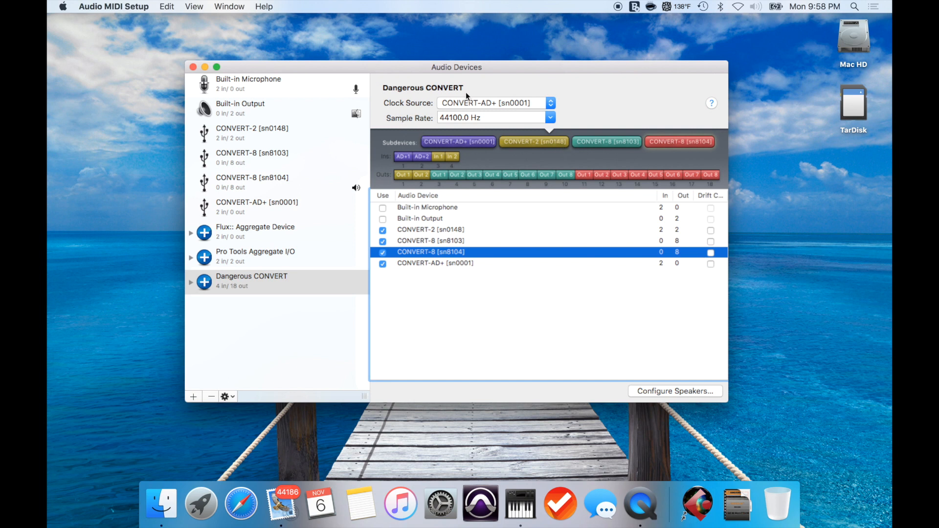
mouse_move(480, 505)
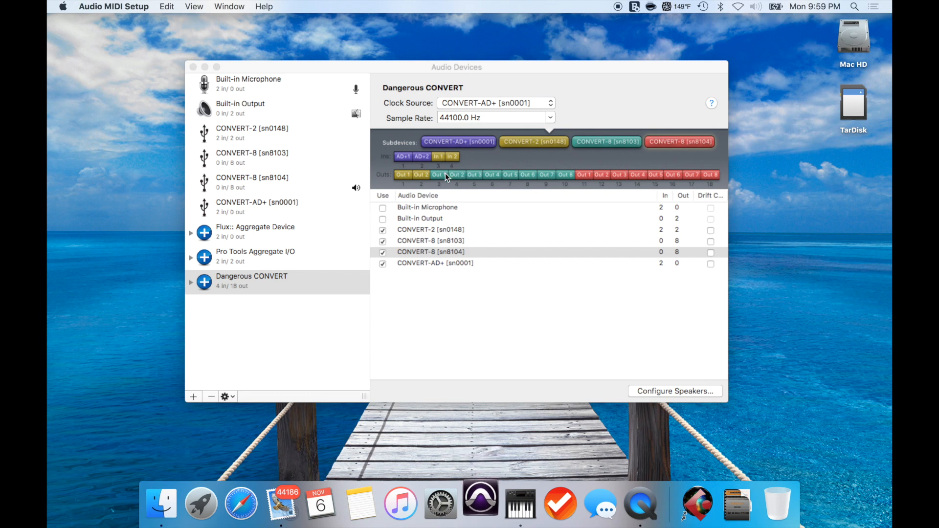
left_click(480, 503)
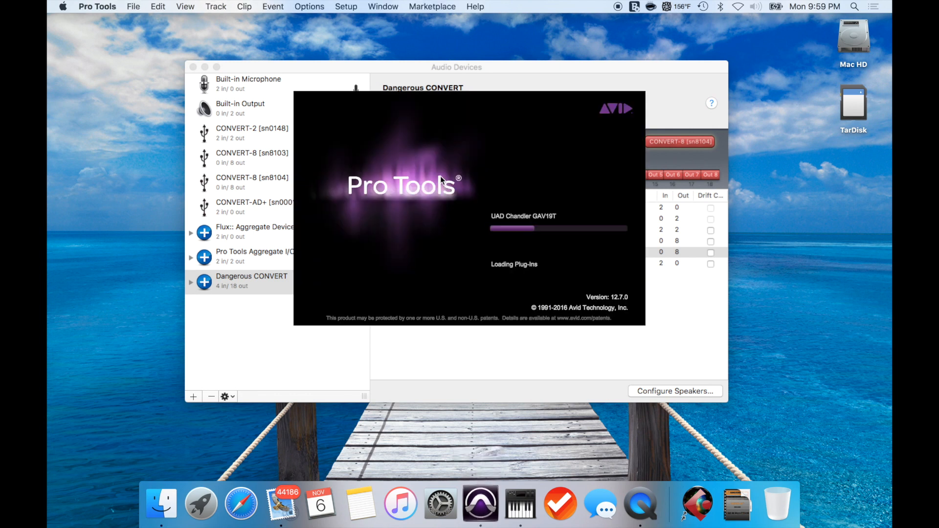
Set the Pro Tools playback engine to Dangerous CONVERT and confirm
left_click(397, 6)
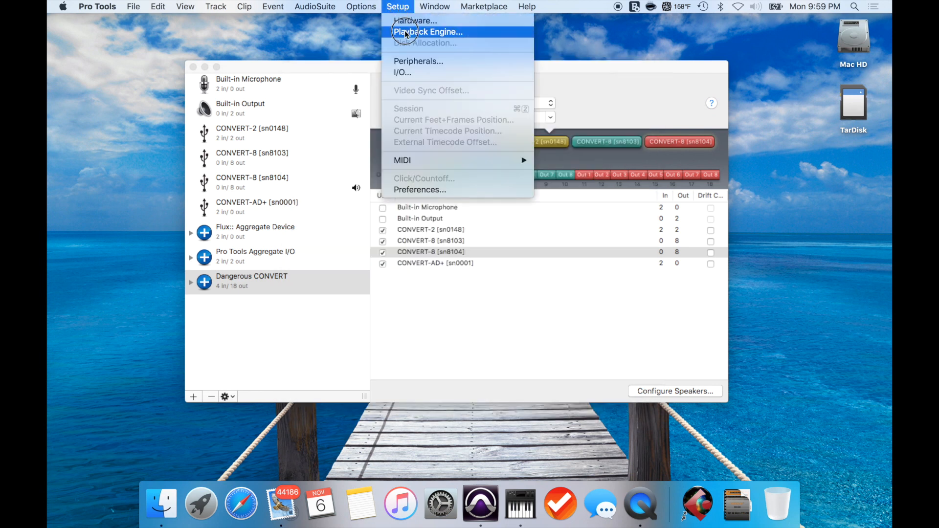
left_click(427, 32)
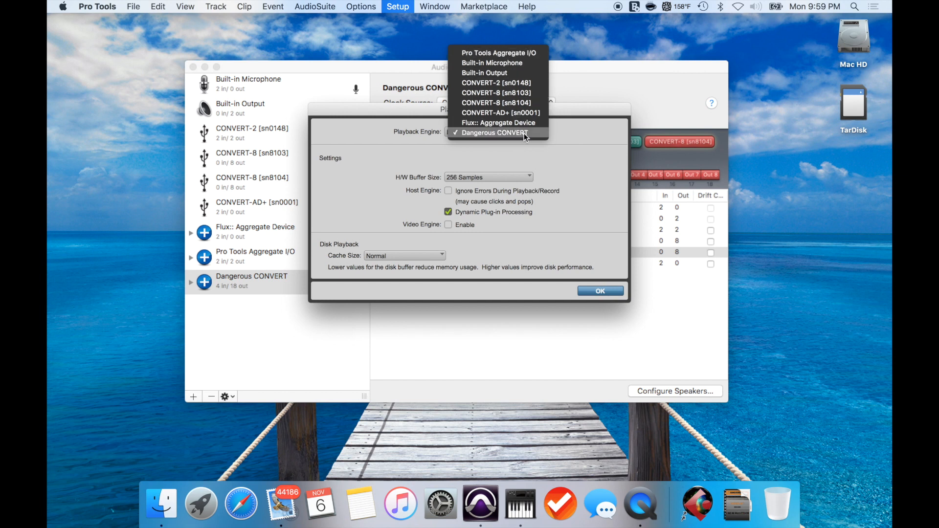
left_click(494, 133)
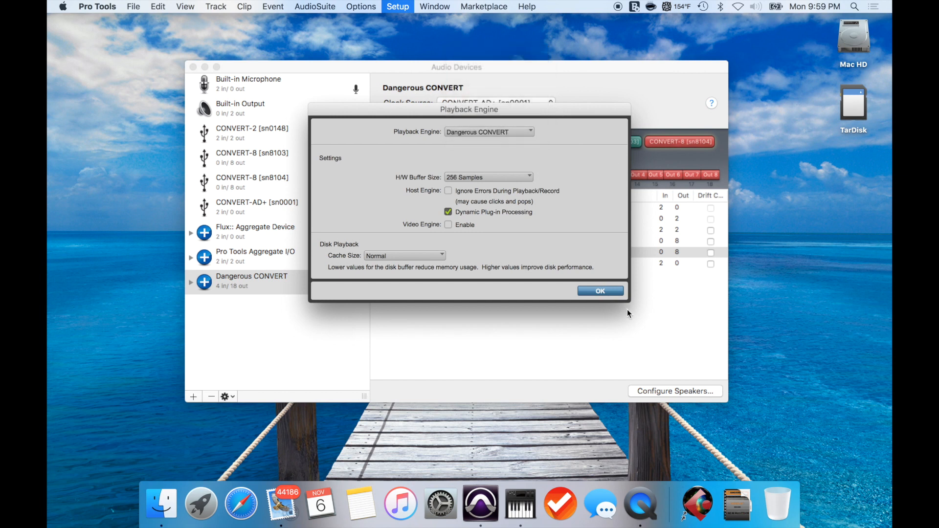
left_click(599, 291)
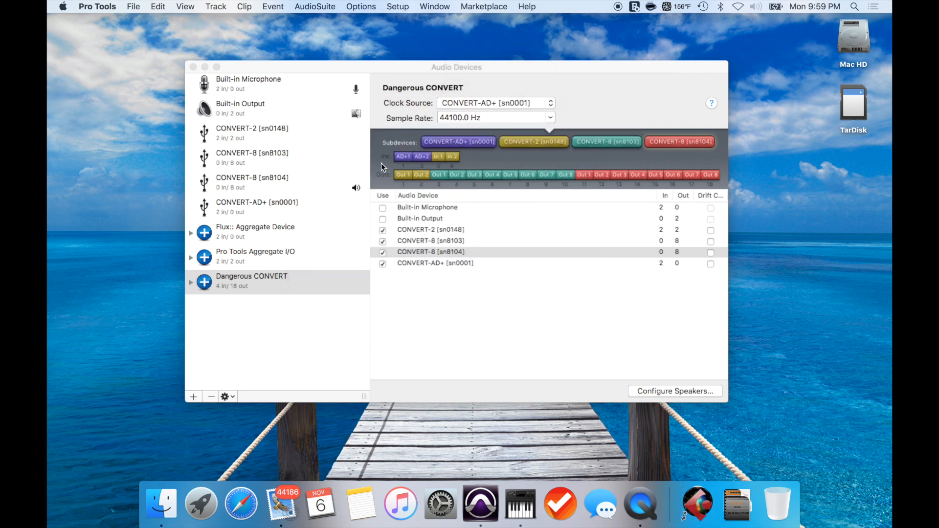
Show Dangerous CONVERT's output paths in Setup > I/O
left_click(398, 7)
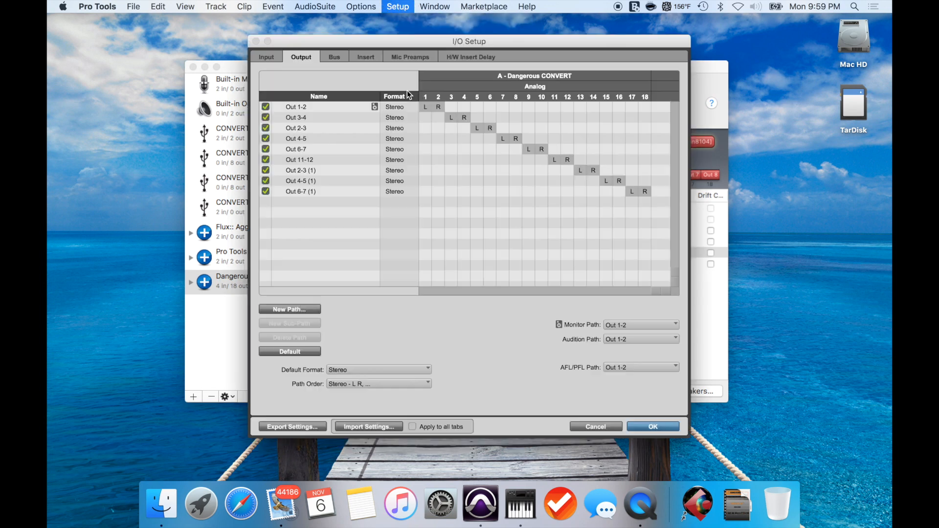